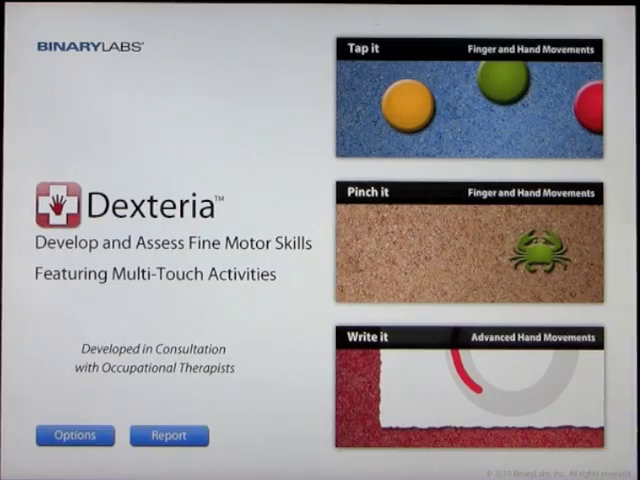
Step: Start the Tap It activity from the Dexteria home screen
left_click(74, 436)
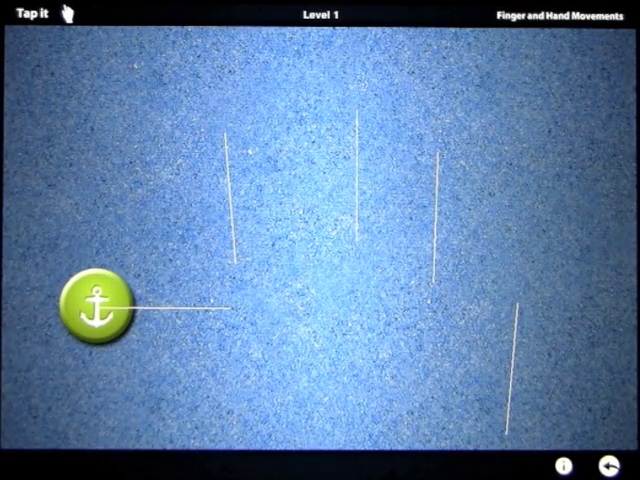
Step: Hold the anchor dot and tap the targets to finish level 1 with 8 dots in 21.07 seconds
left_click(100, 304)
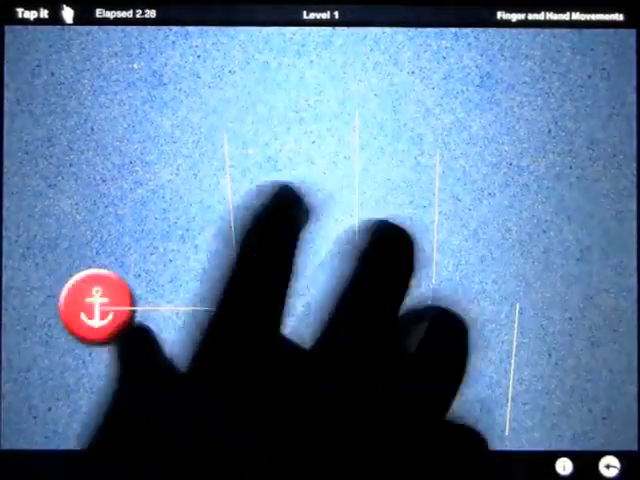
left_click(96, 304)
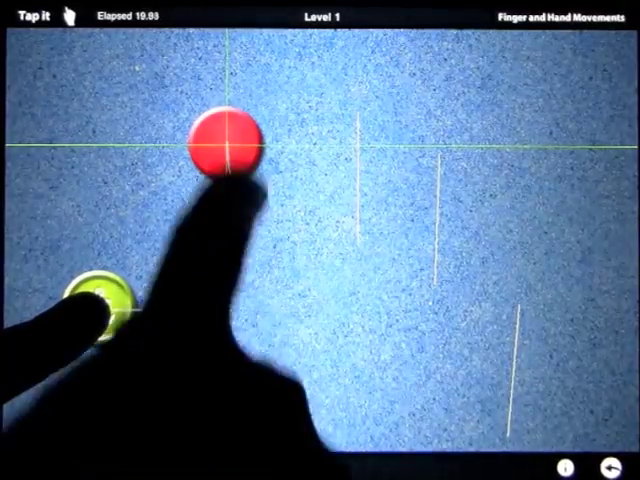
left_click(228, 144)
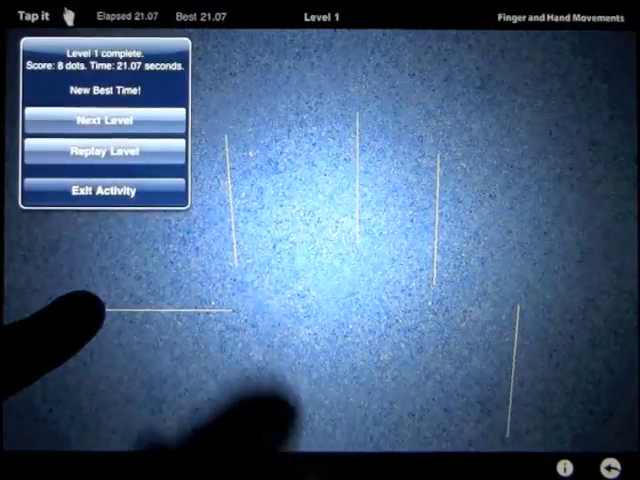
Step: Continue through levels 2 to 4, tapping the pink, red, blue and yellow dots to finish in 25.72 seconds
left_click(100, 120)
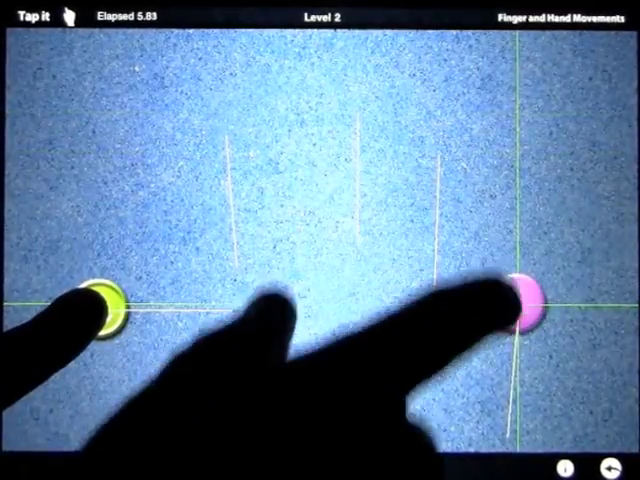
left_click(528, 300)
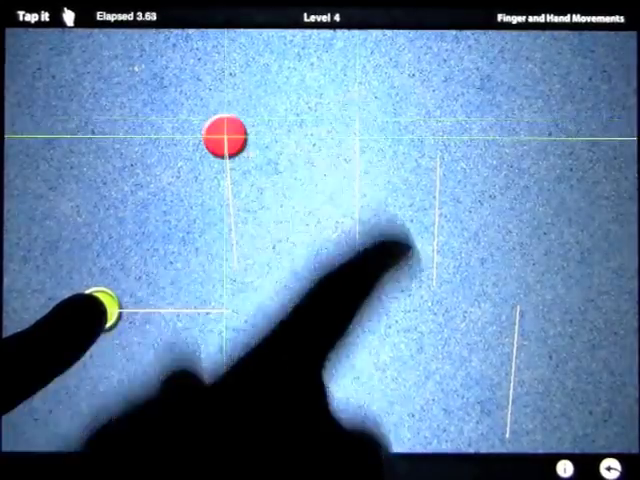
left_click(364, 152)
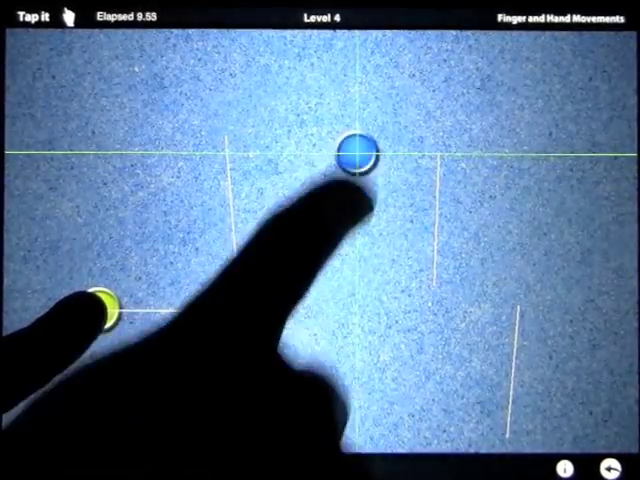
left_click(356, 150)
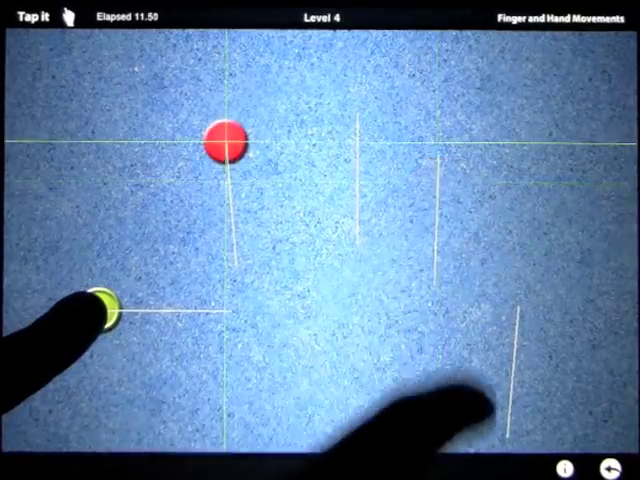
left_click(224, 140)
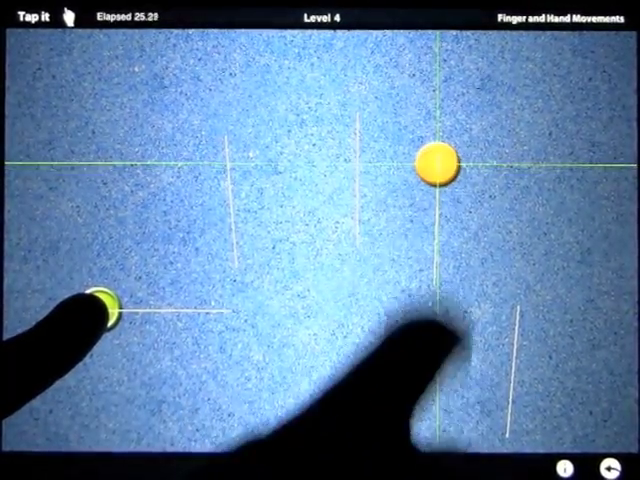
left_click(430, 156)
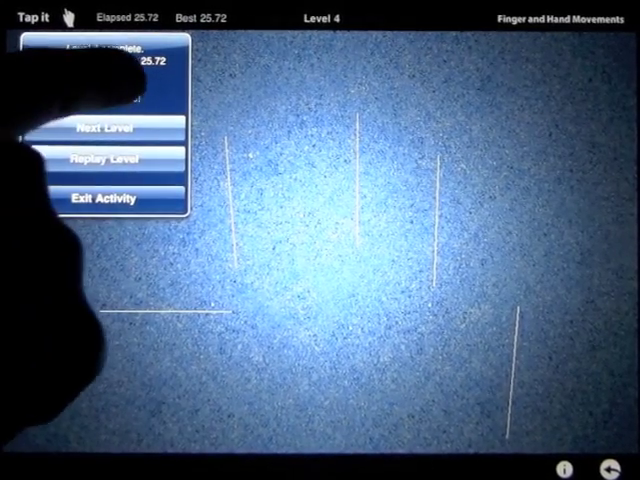
Step: Advance to level 5 and tap the yellow, pink and red dots while holding the anchor
left_click(104, 128)
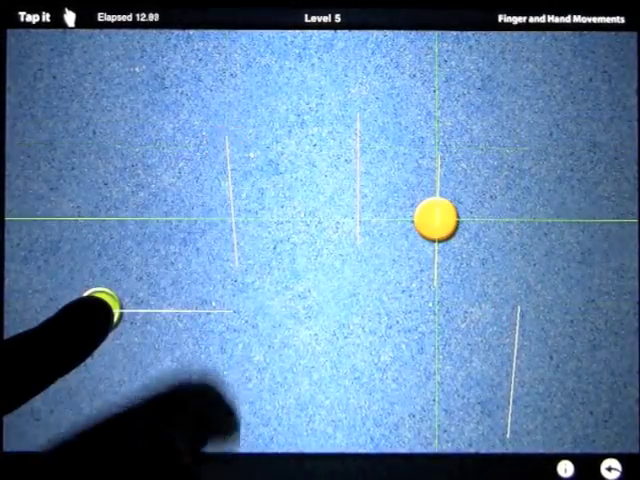
left_click(520, 360)
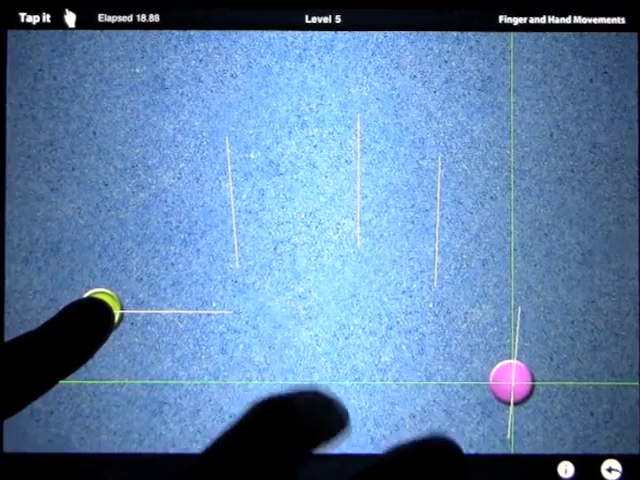
left_click(512, 380)
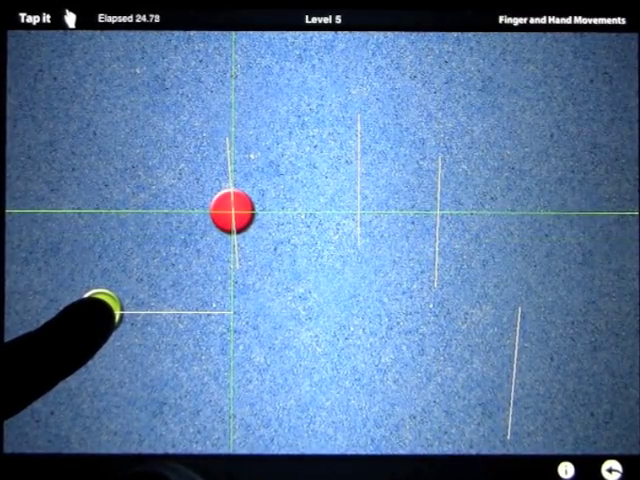
left_click(232, 212)
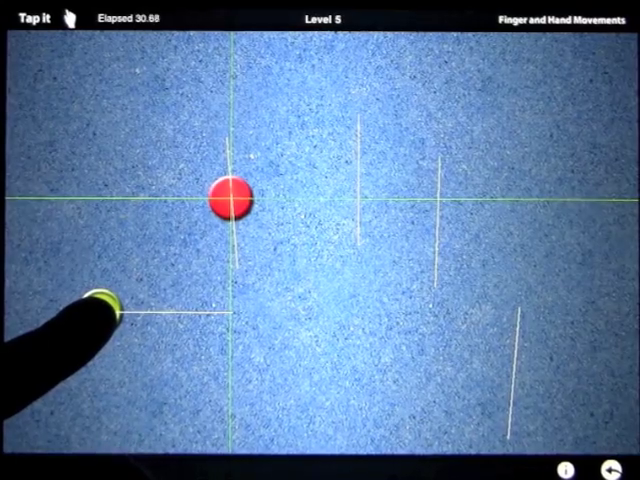
left_click(228, 204)
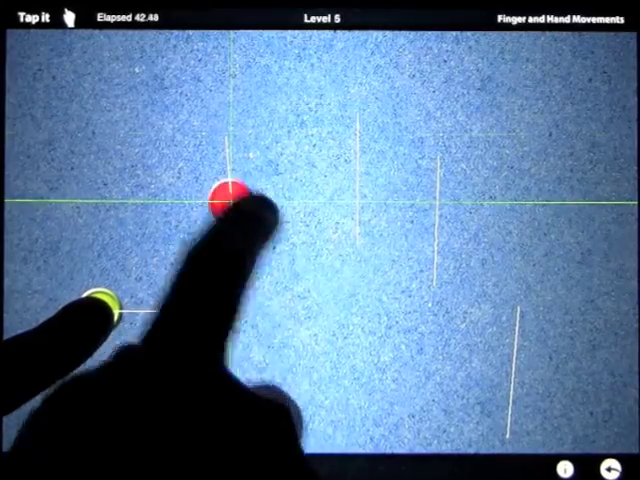
left_click(228, 198)
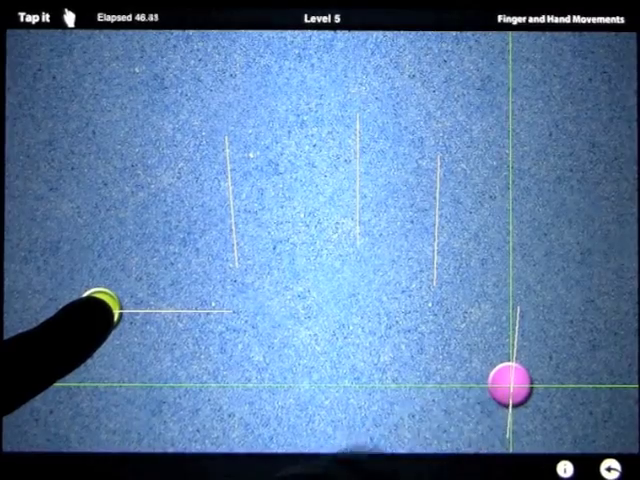
left_click(360, 150)
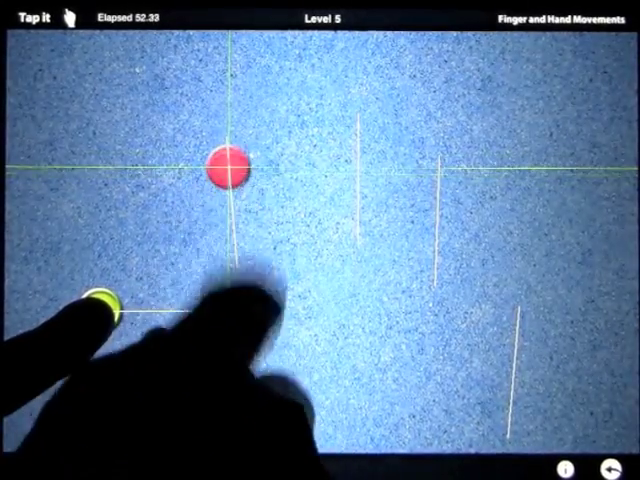
left_click(228, 168)
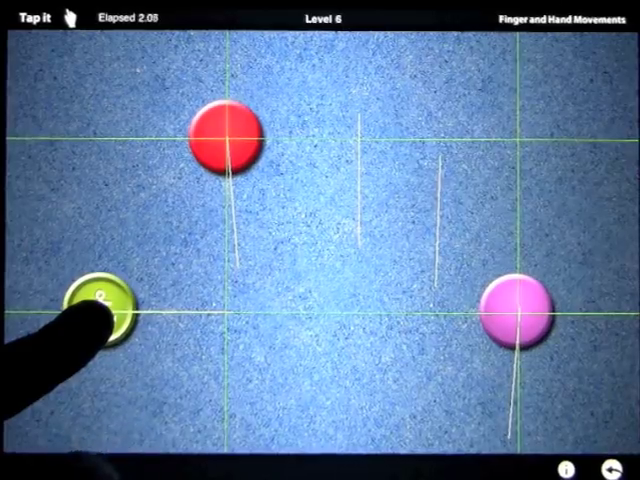
Step: Finish level 6, then repeatedly tap the level 7 anchored ball so it cycles through colours
left_click(100, 300)
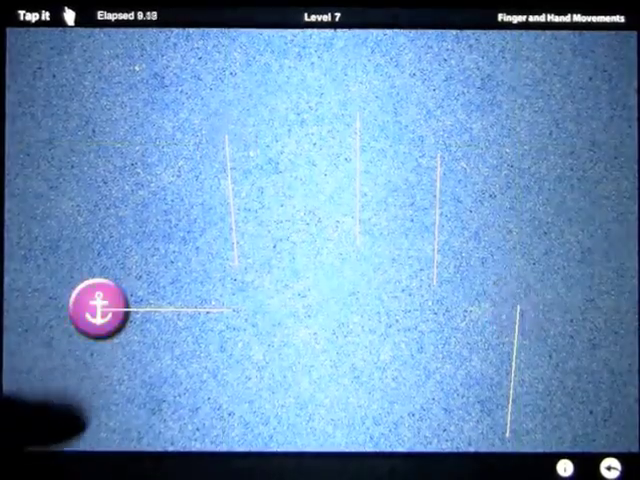
left_click(98, 308)
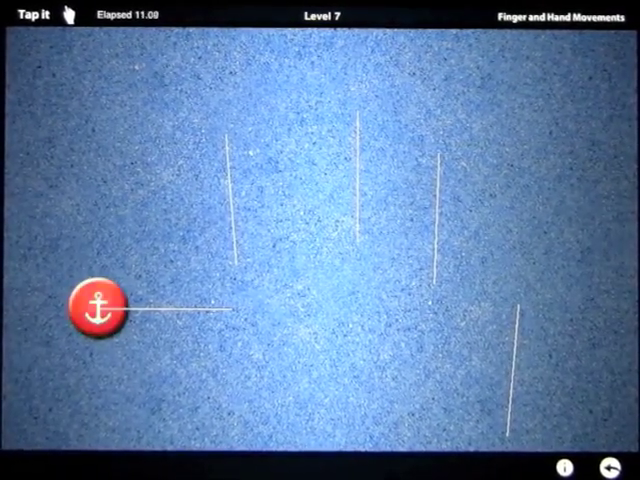
left_click(98, 306)
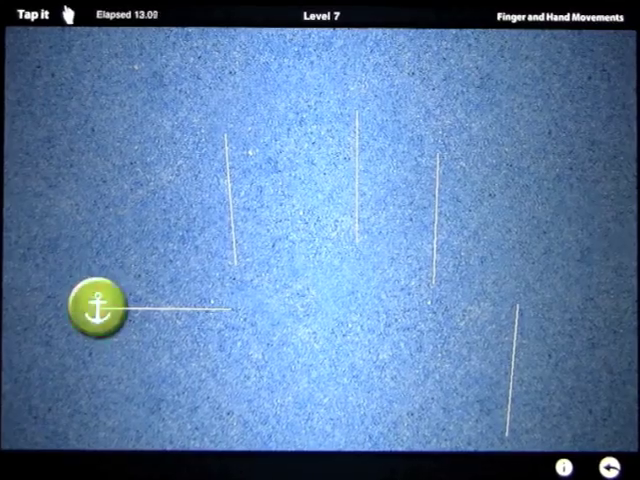
left_click(100, 306)
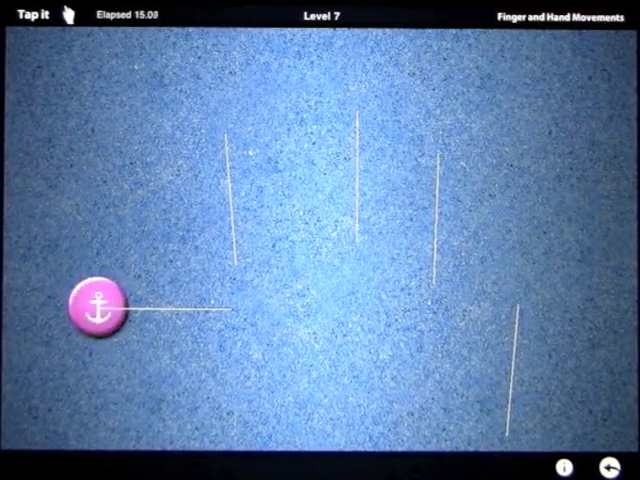
left_click(100, 304)
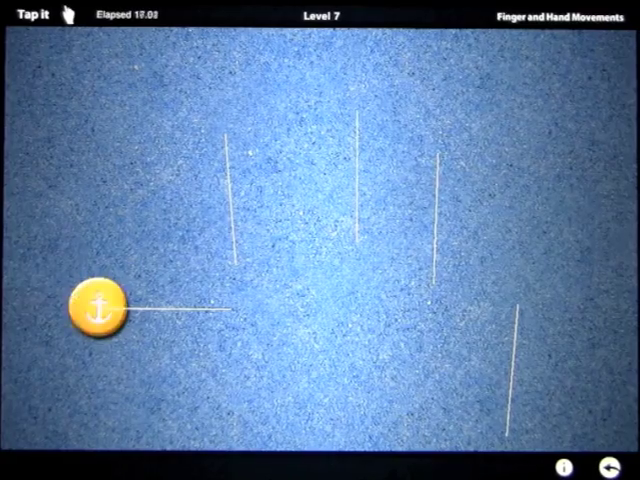
left_click(100, 308)
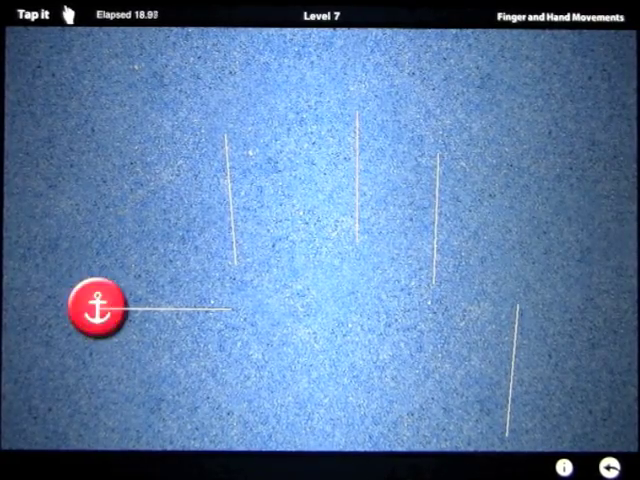
left_click(100, 308)
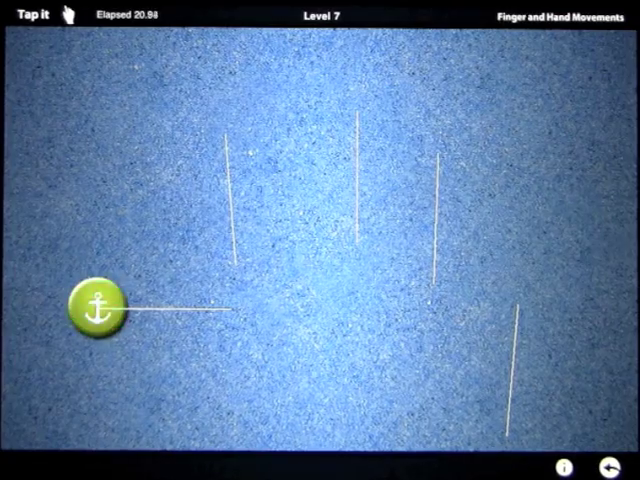
left_click(100, 308)
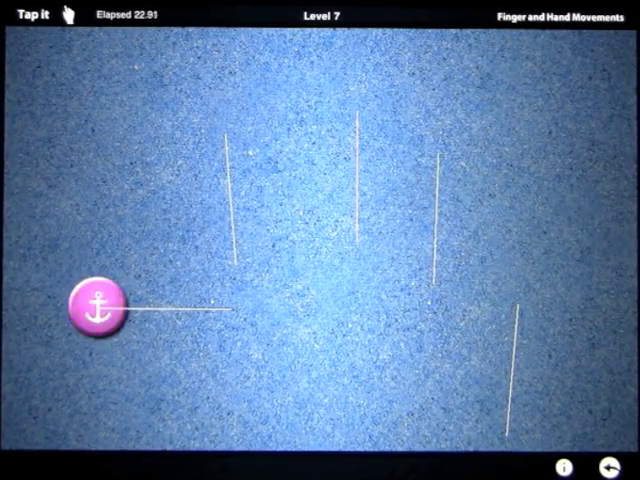
left_click(98, 304)
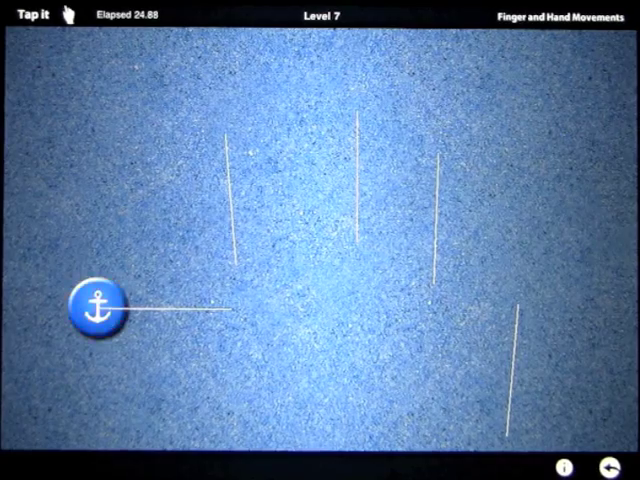
left_click(100, 304)
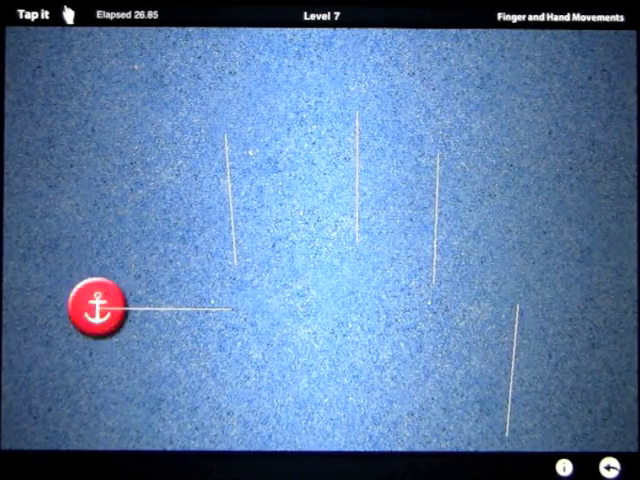
left_click(98, 306)
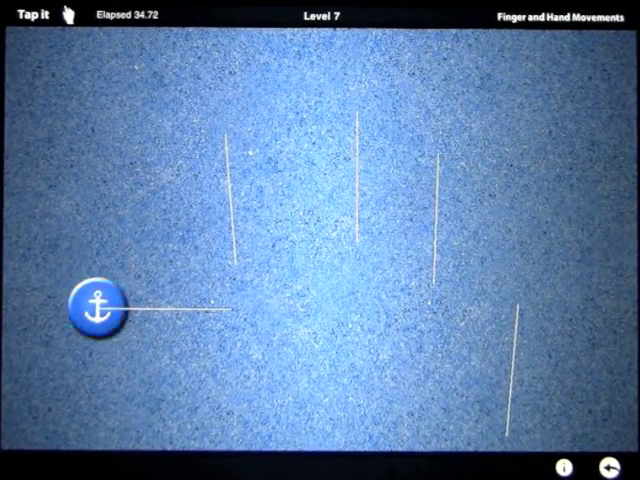
left_click(100, 306)
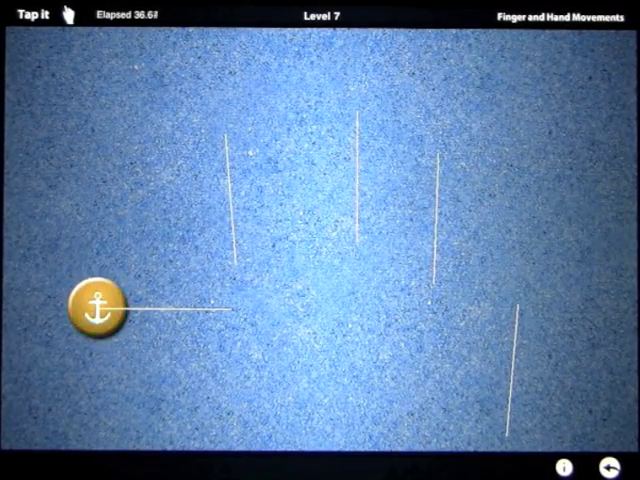
Step: Switch to Pinch It, answer the level prompt and complete levels 1 and 2 with new best times
left_click(610, 468)
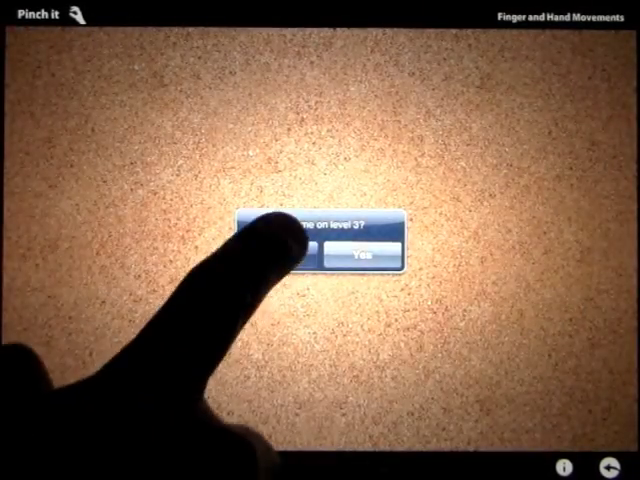
left_click(360, 250)
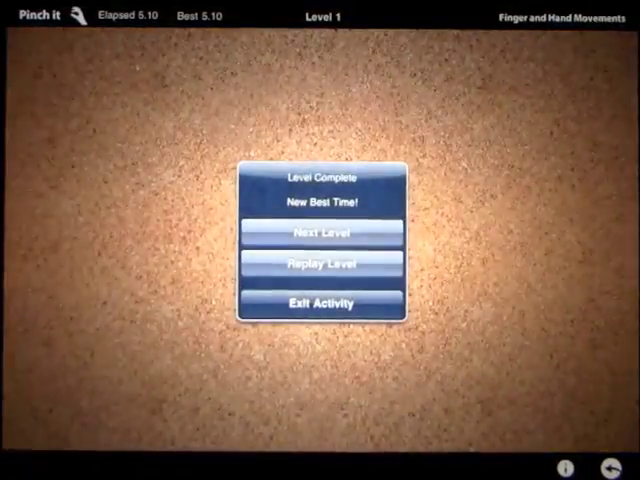
left_click(320, 232)
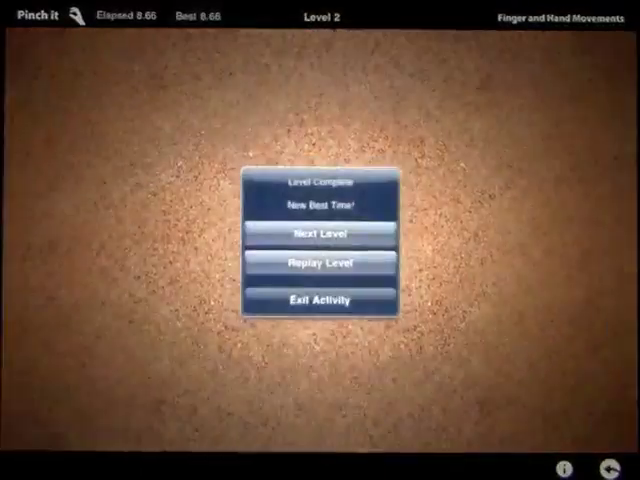
left_click(316, 232)
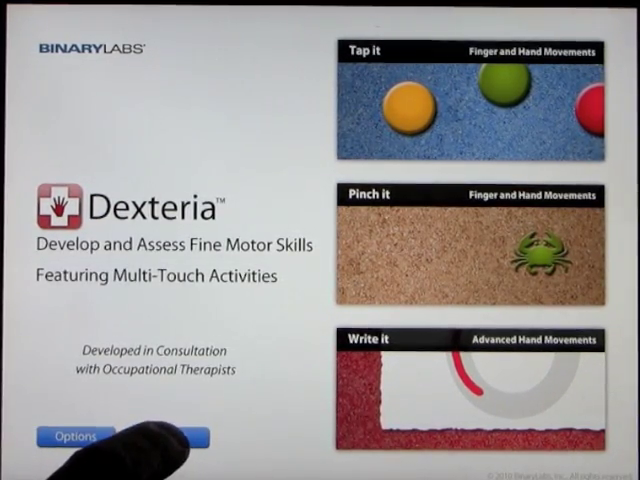
Step: Show the activity report from Options and scroll through the Tap It, Pinch It and Write It results
left_click(76, 436)
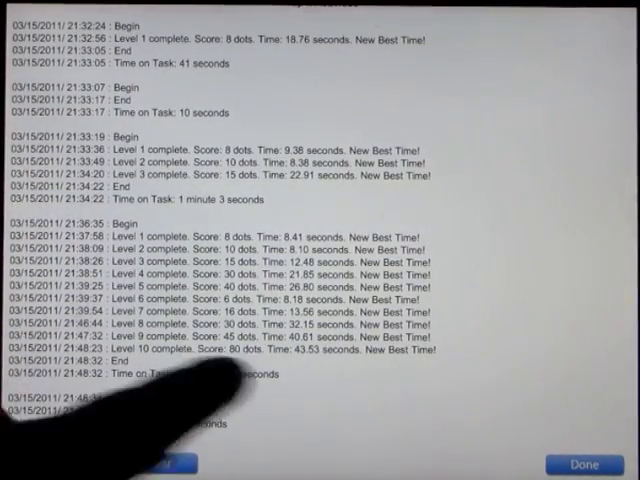
scroll("down", 3)
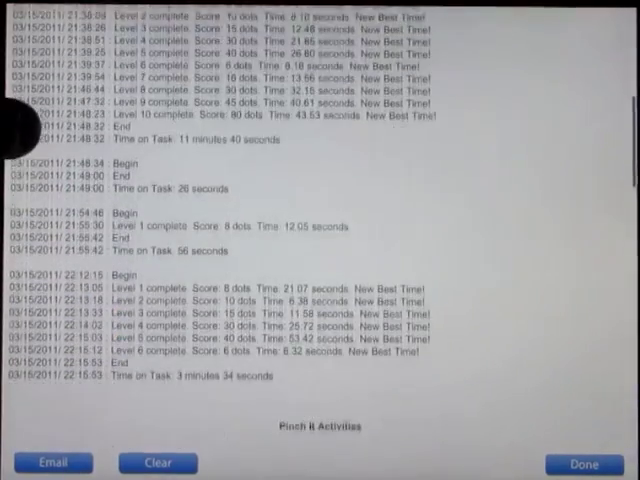
scroll("down", 3)
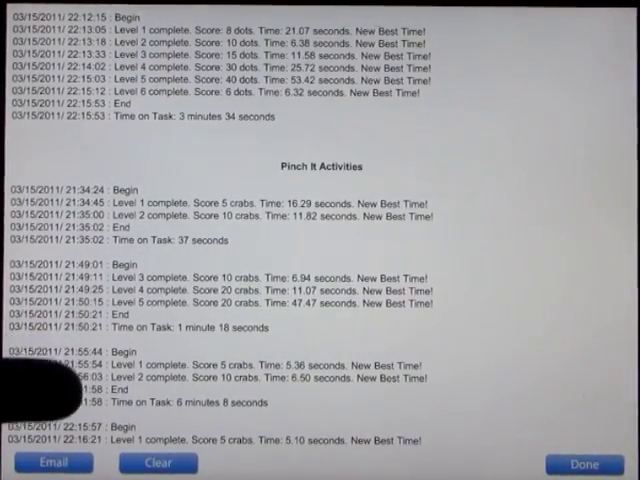
scroll("down", 3)
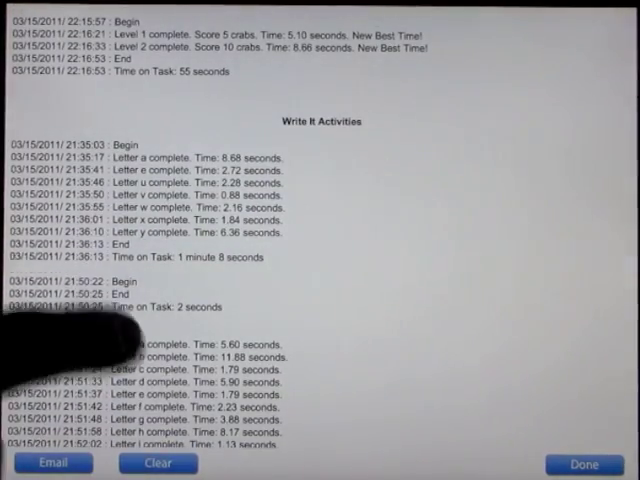
scroll("down", 3)
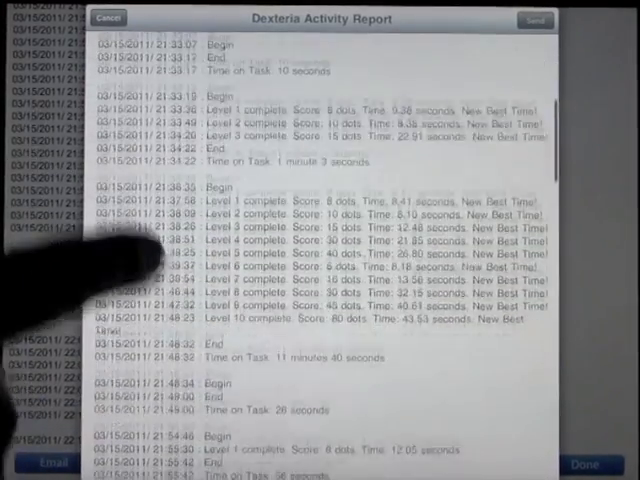
Step: Scroll the emailed activity report, then cancel to get the Delete Draft / Save Draft choice
scroll("down", 3)
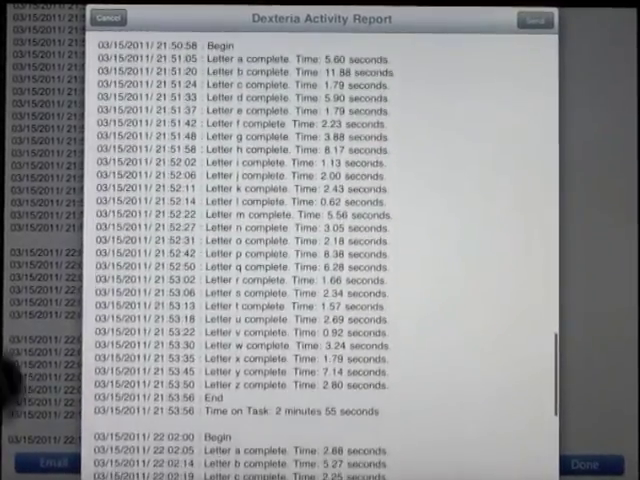
left_click(108, 18)
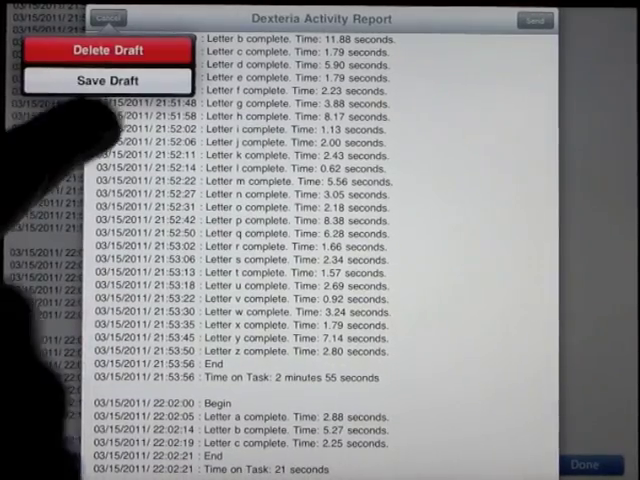